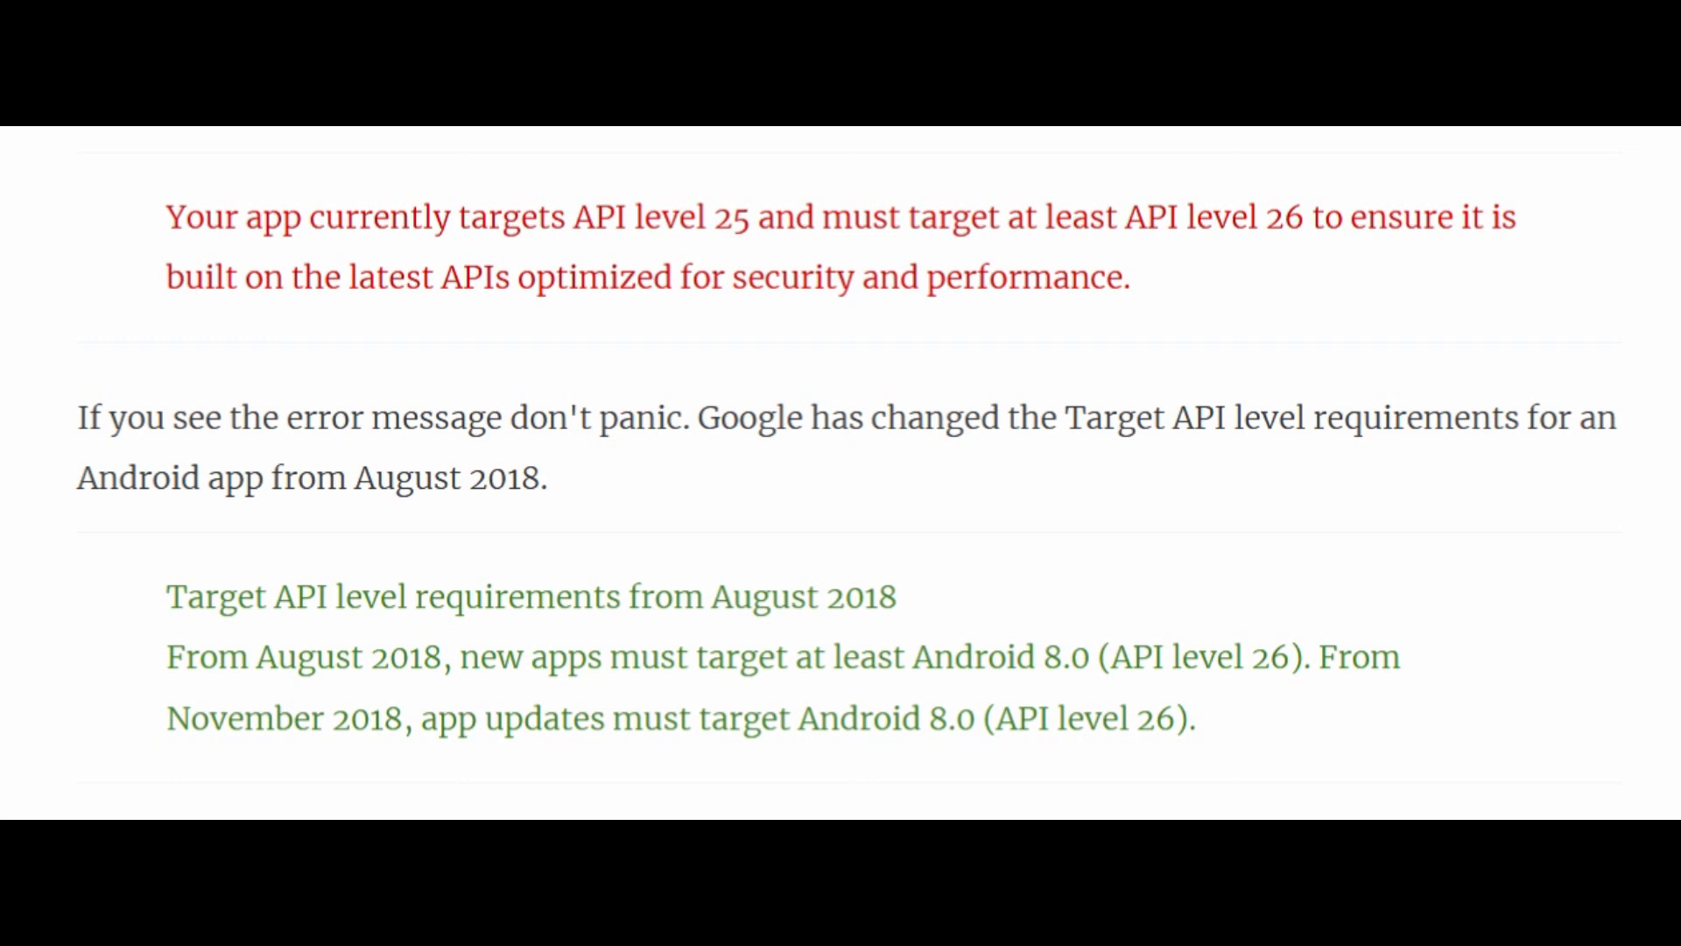
- Bring up the Project Structure settings for the project from the File menu
click(612, 42)
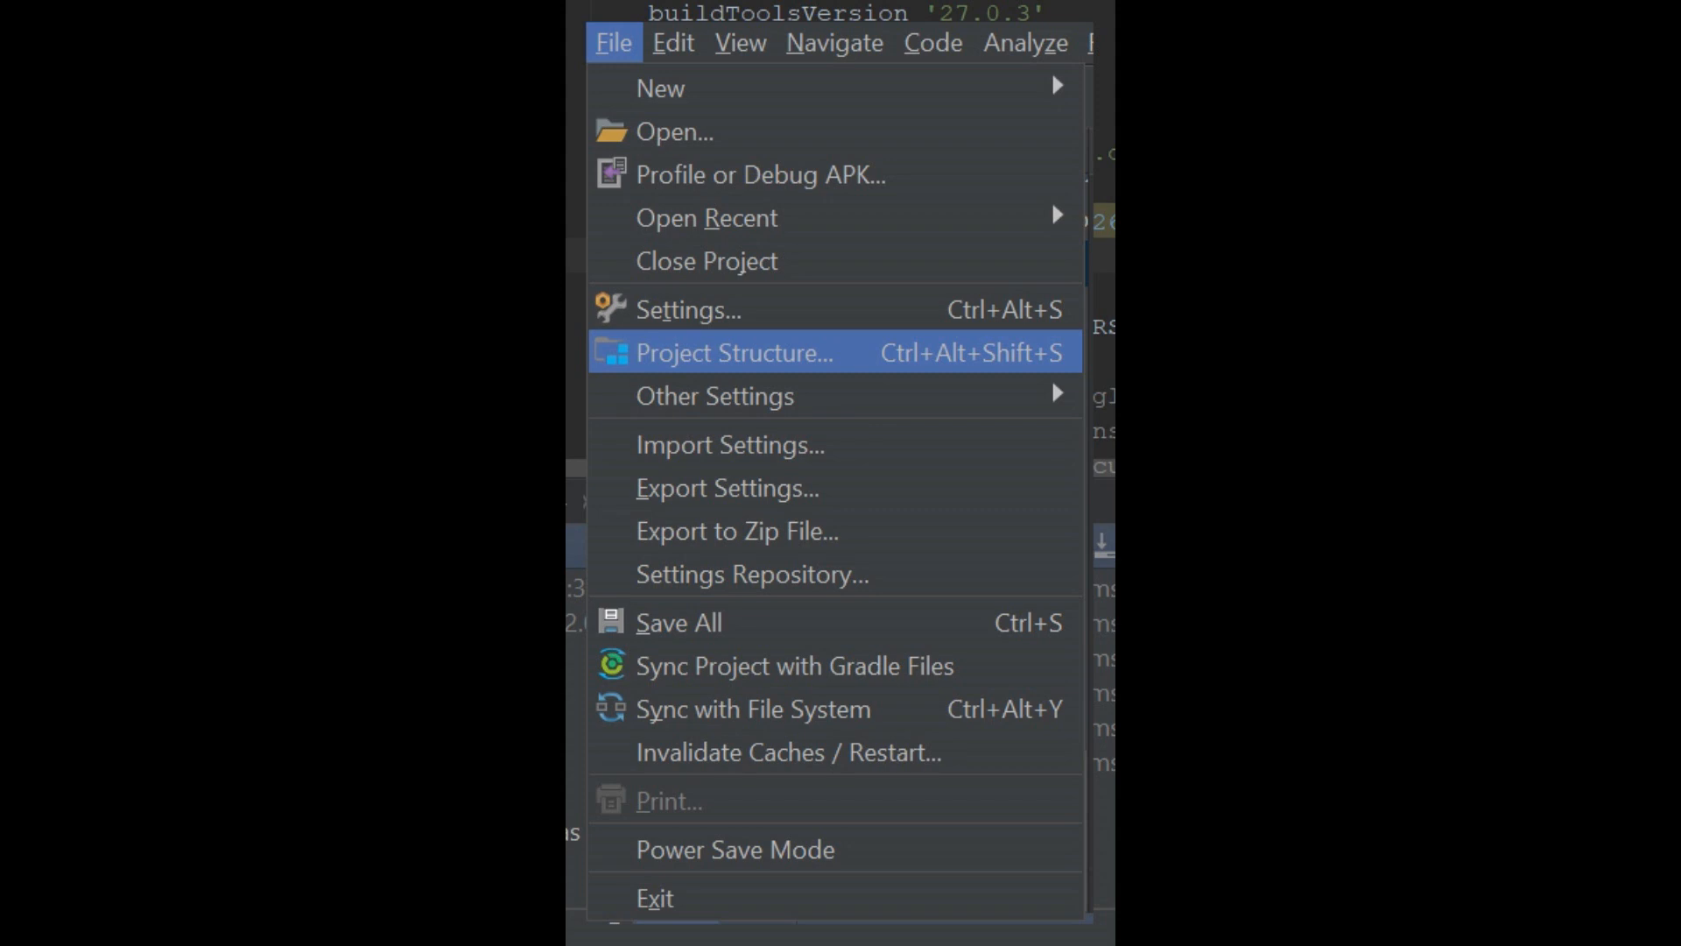
click(735, 352)
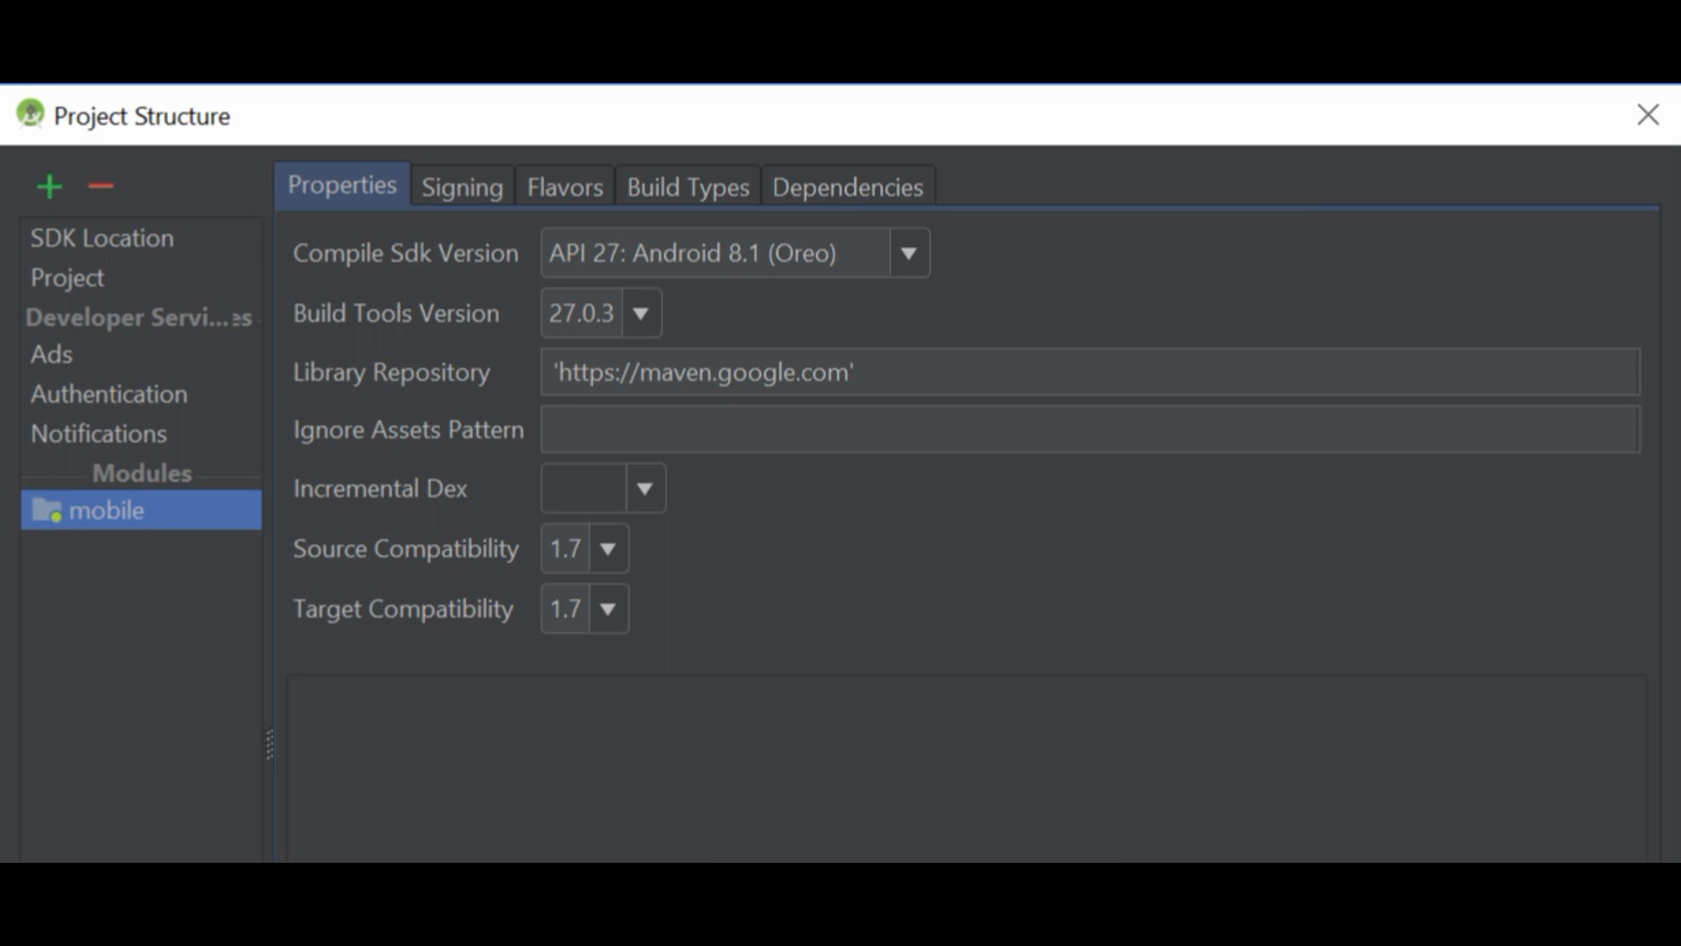
- Select the mobile module to view its properties, Compile Sdk Version API 27: Android 8.1 (Oreo)
click(563, 187)
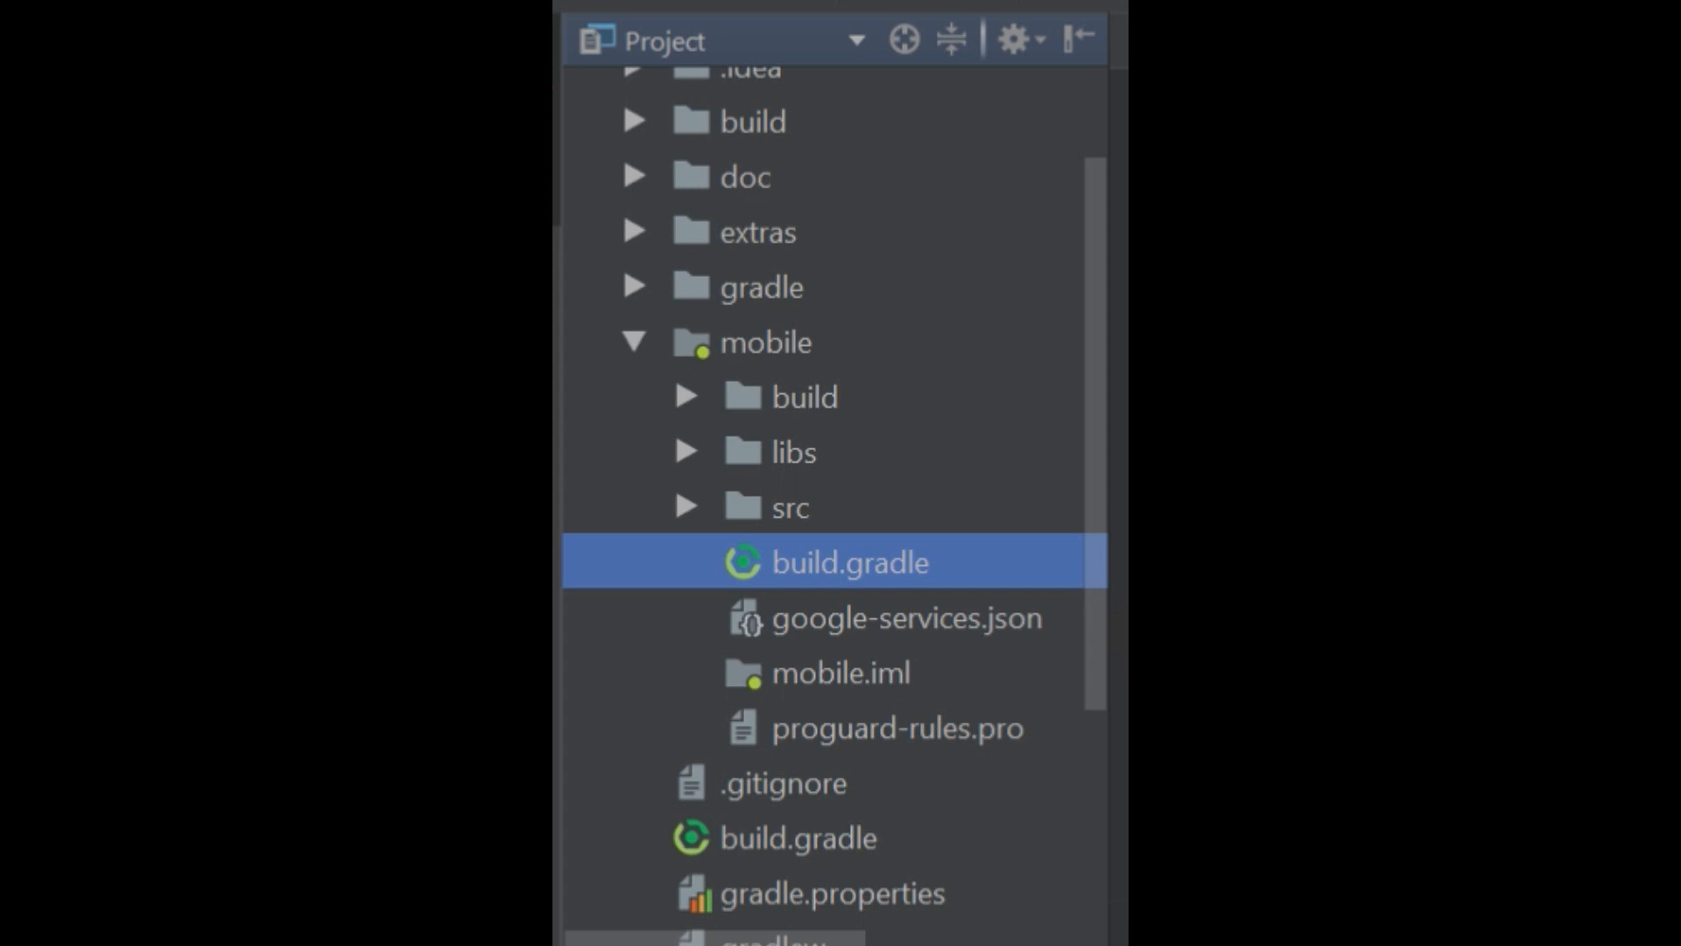
- Bring up the mobile module's build.gradle, showing targetSdkVersion 26 and compileSdkVersion 27
double_click(850, 562)
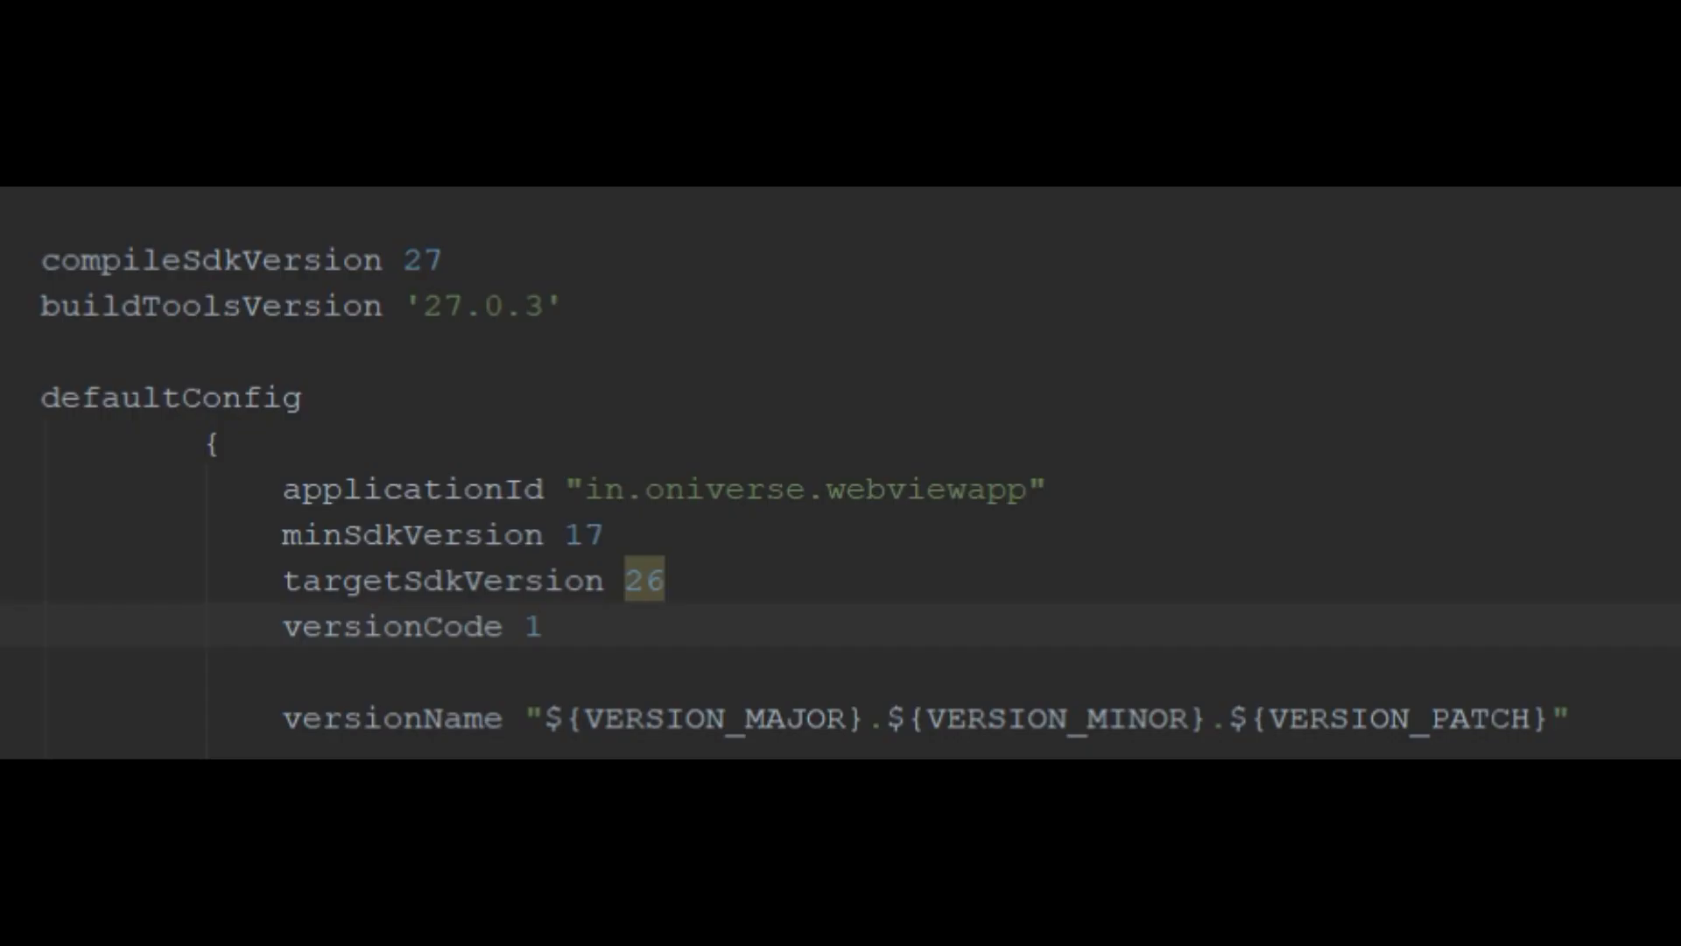